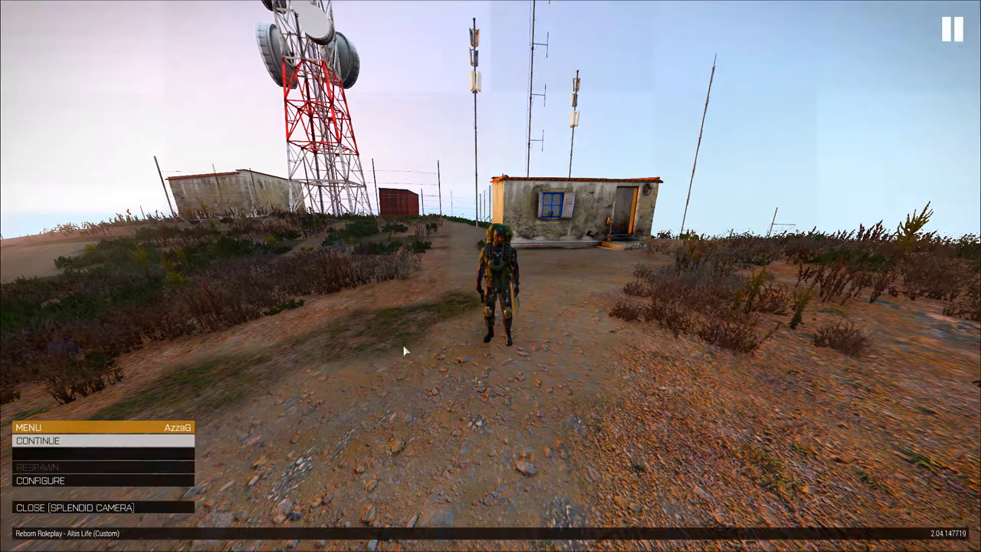
Resume play from the pause menu and check the map before heading to the road.
click(37, 442)
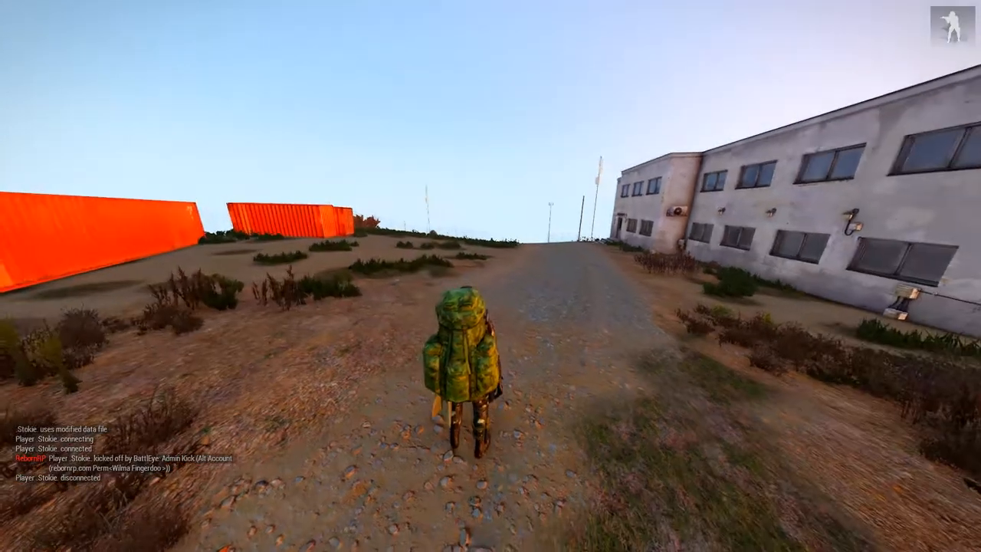
key(M)
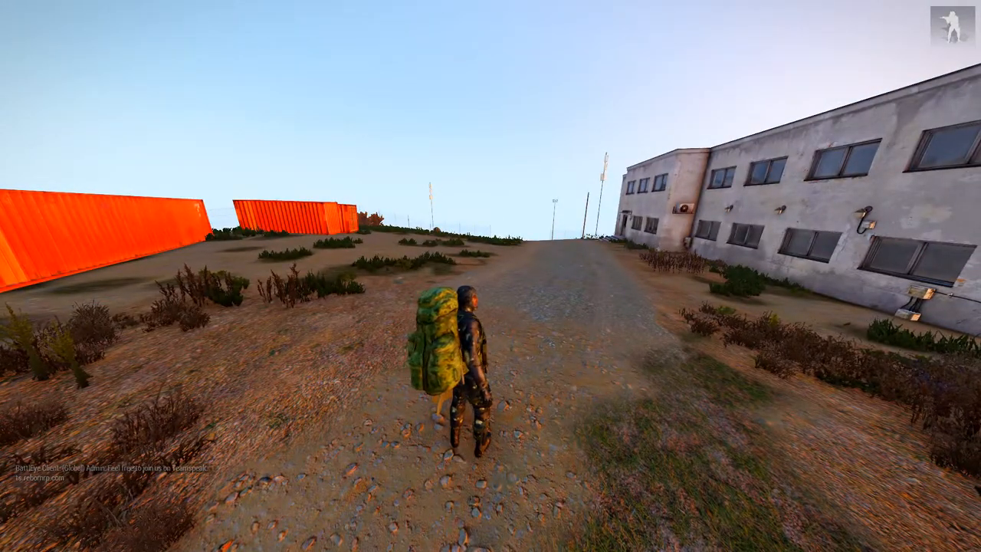
Review the equipped gear: CSAT wetsuit, backpack and 5.56 mm 20Rnd Dual Purpose Mag.
key(Tab)
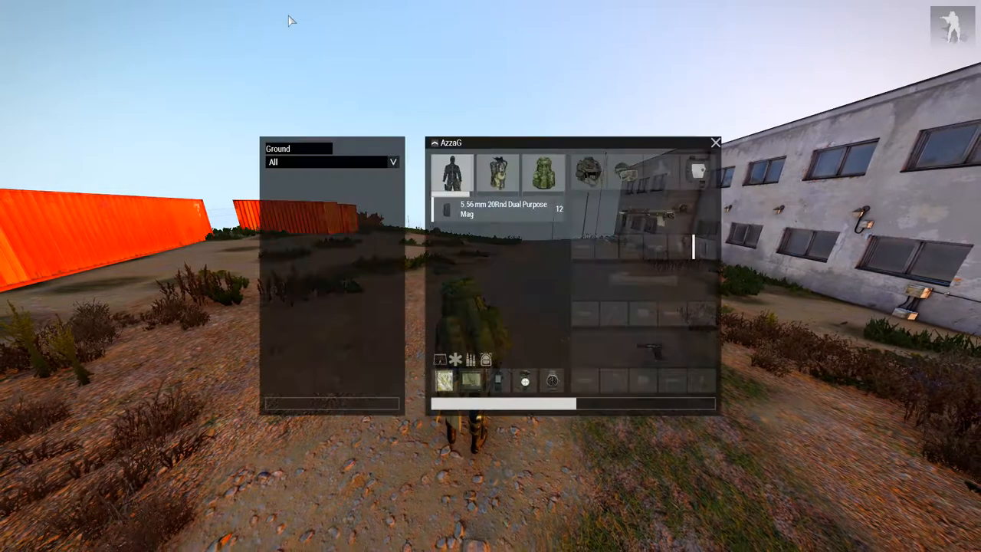
mouse_move(450, 172)
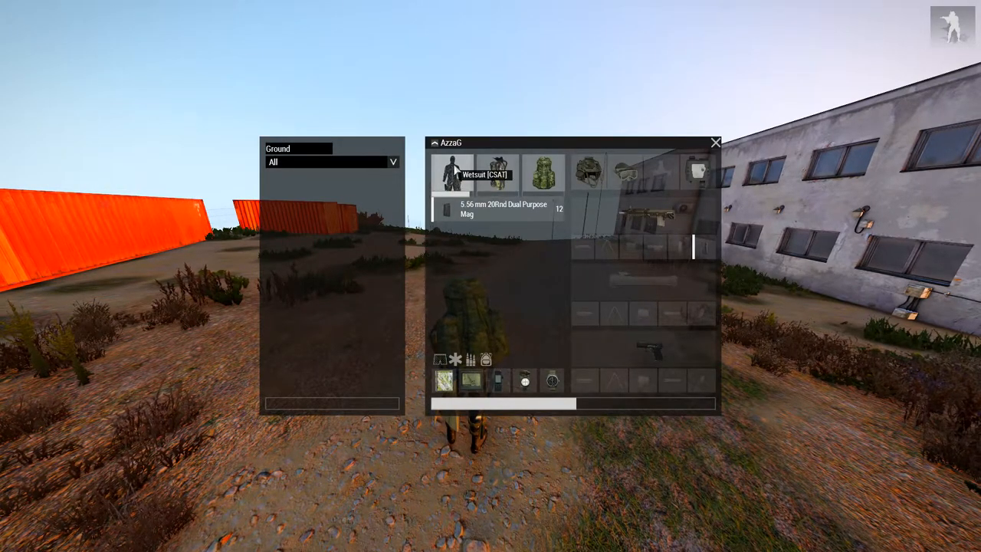
mouse_move(497, 171)
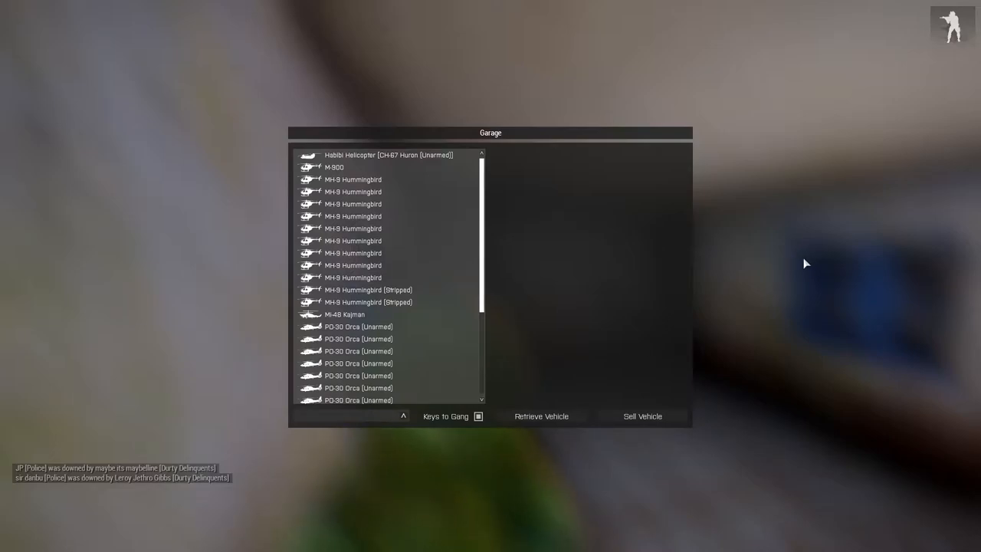
mouse_move(468, 199)
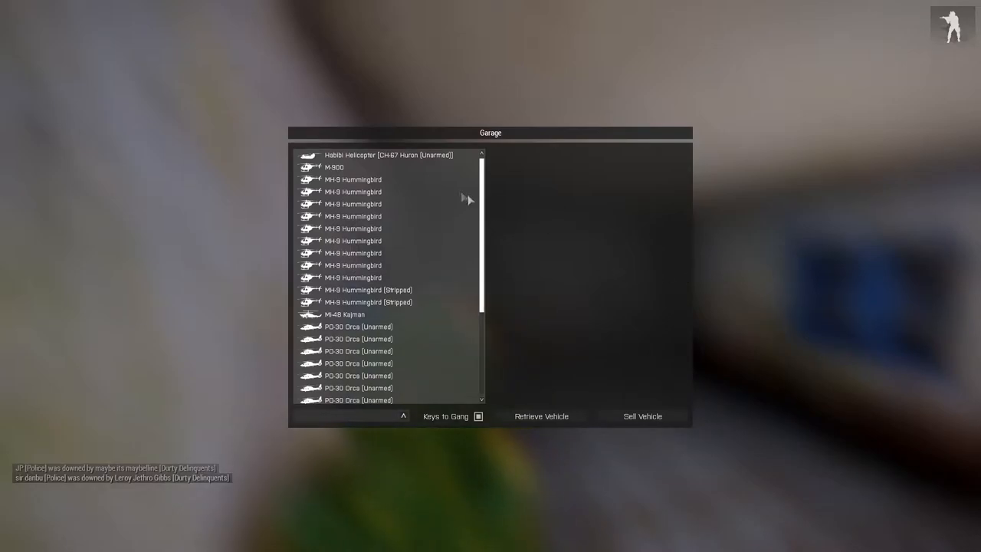
mouse_move(334, 158)
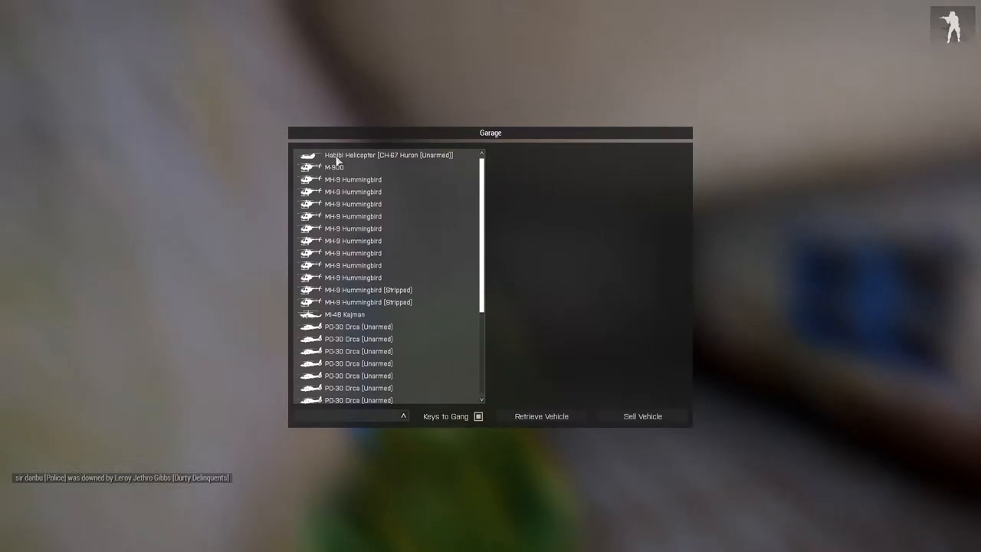
mouse_move(447, 158)
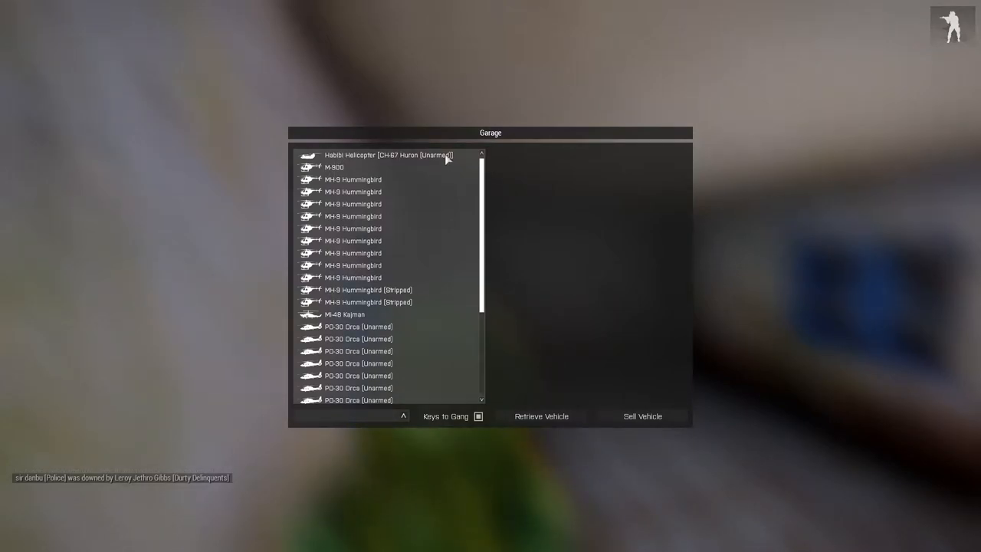
Compare the Habibi Helicopter Huron with a PO-30 Orca, then retrieve the Huron from the garage.
click(375, 155)
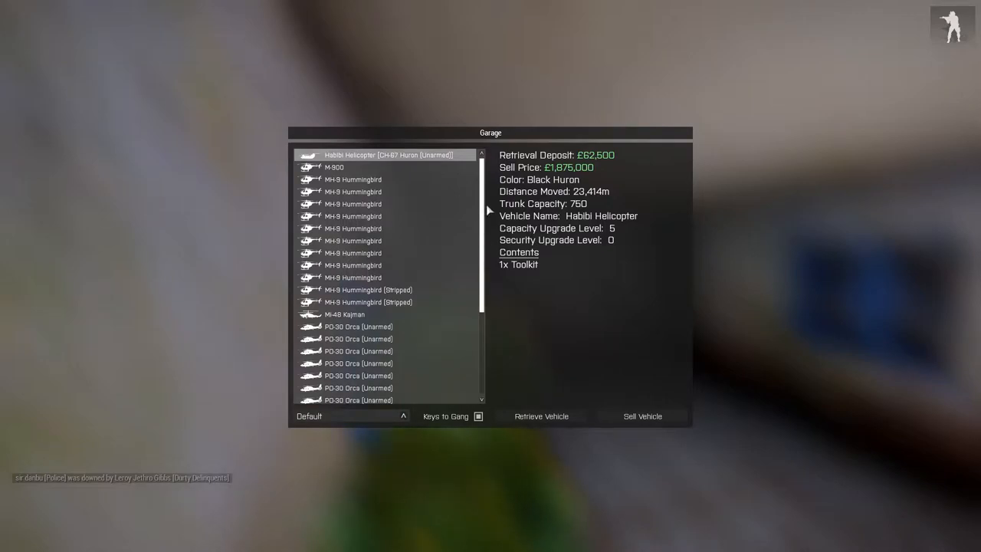
scroll(down, 3)
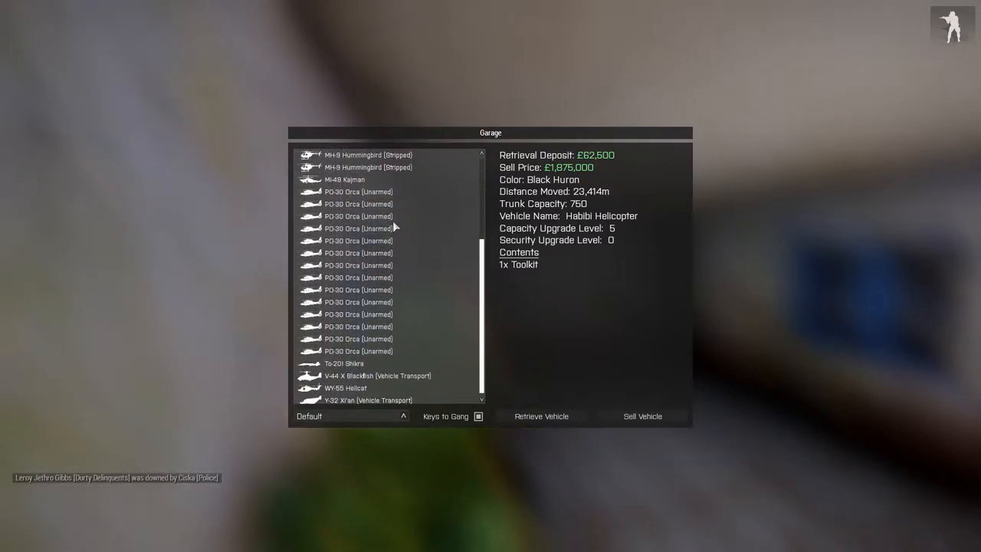
click(359, 216)
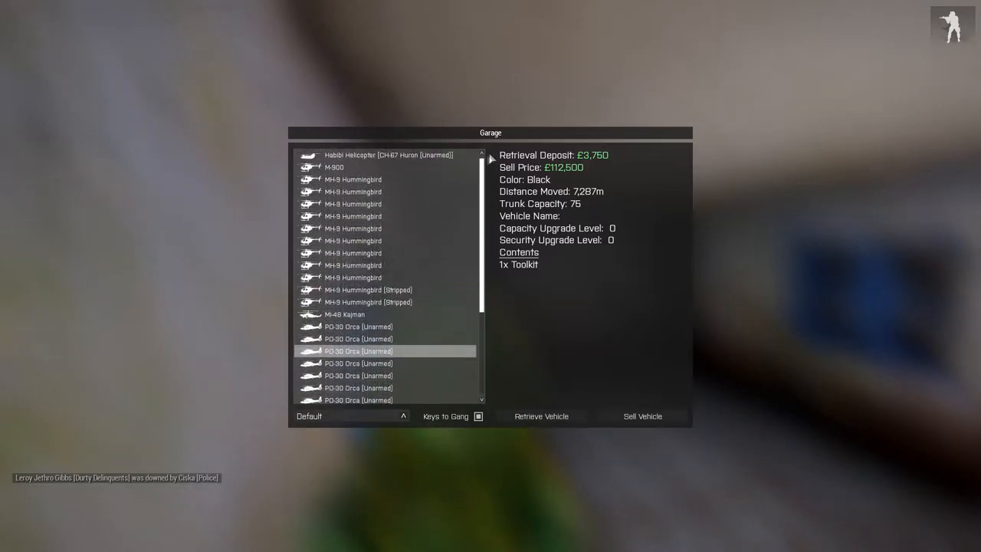
click(387, 155)
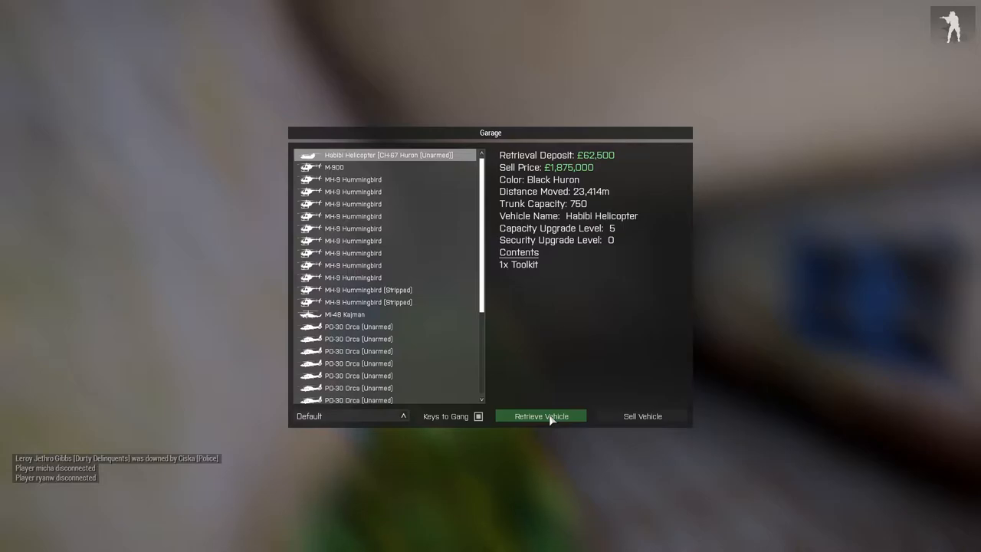
click(540, 417)
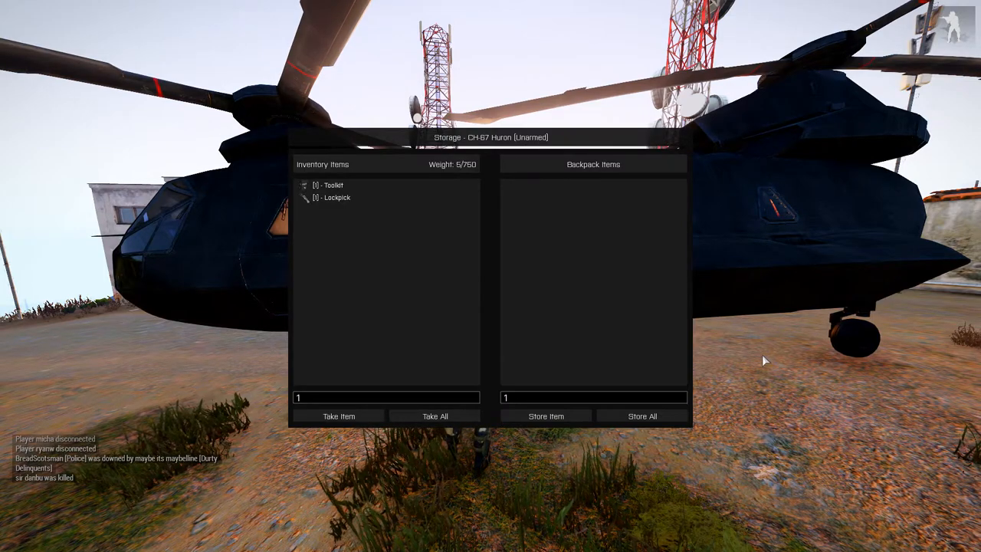
mouse_move(503, 245)
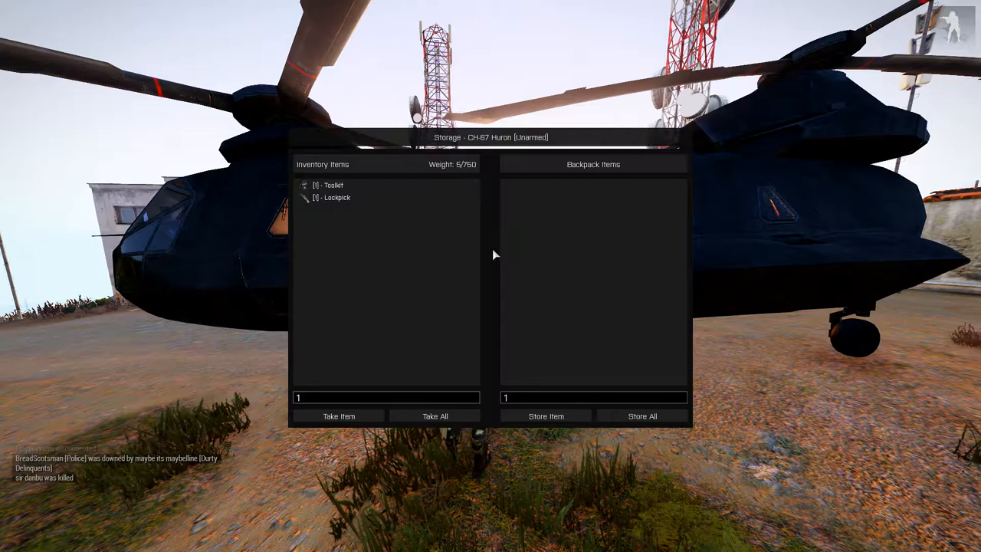
mouse_move(753, 190)
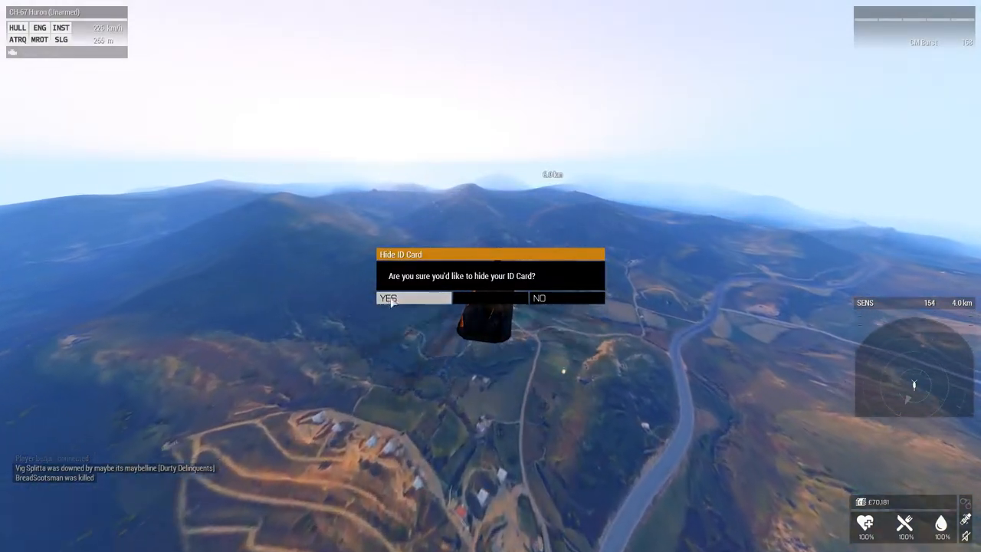
Confirm hiding the ID card before flying the Huron out to sea.
click(412, 298)
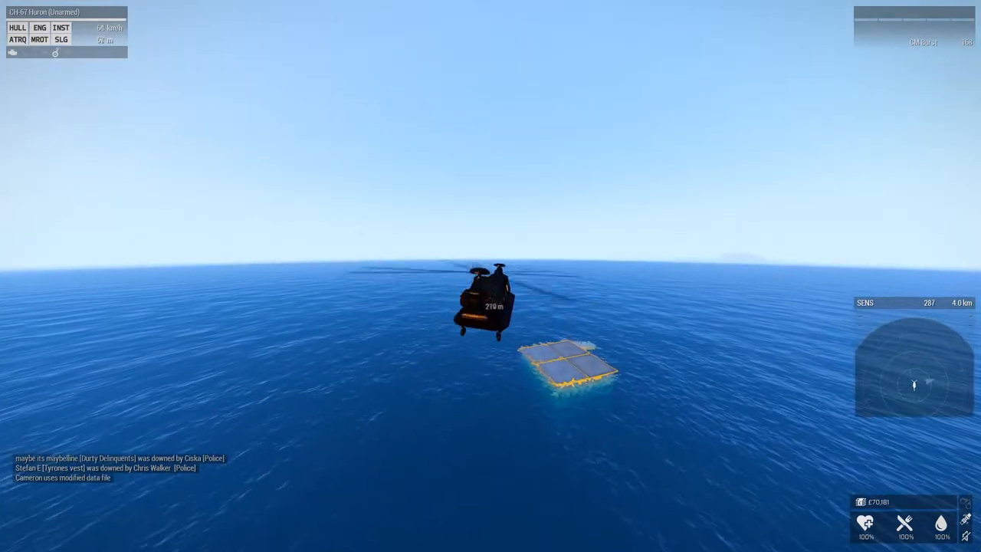
Locate the HMS Proteus Shipwreck on the map and land the Huron on its platform.
key(m)
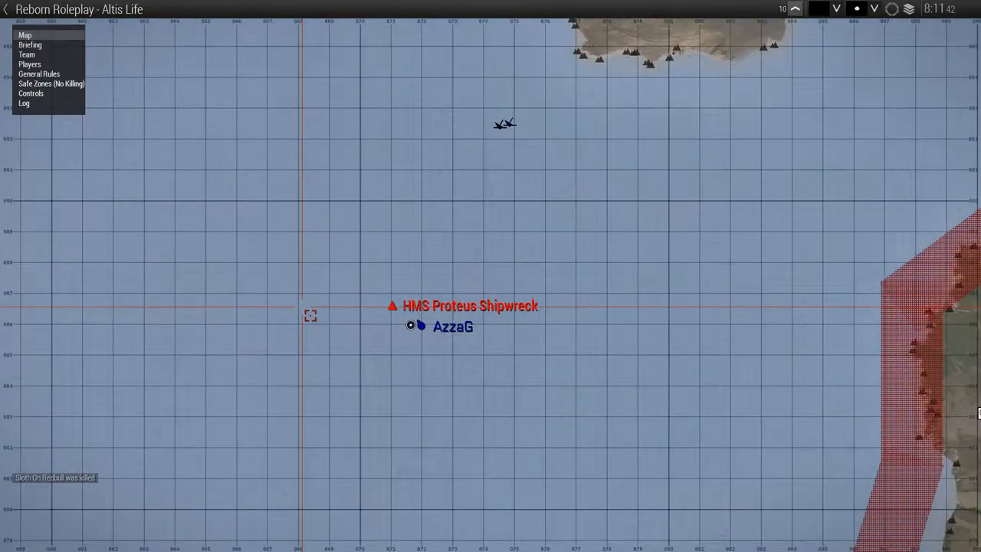
scroll(down, 3)
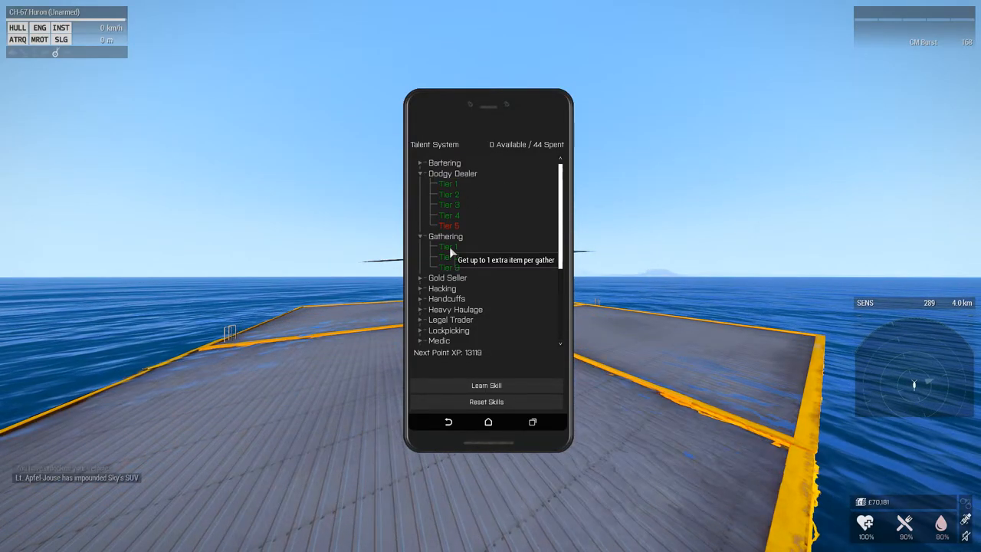
mouse_move(478, 187)
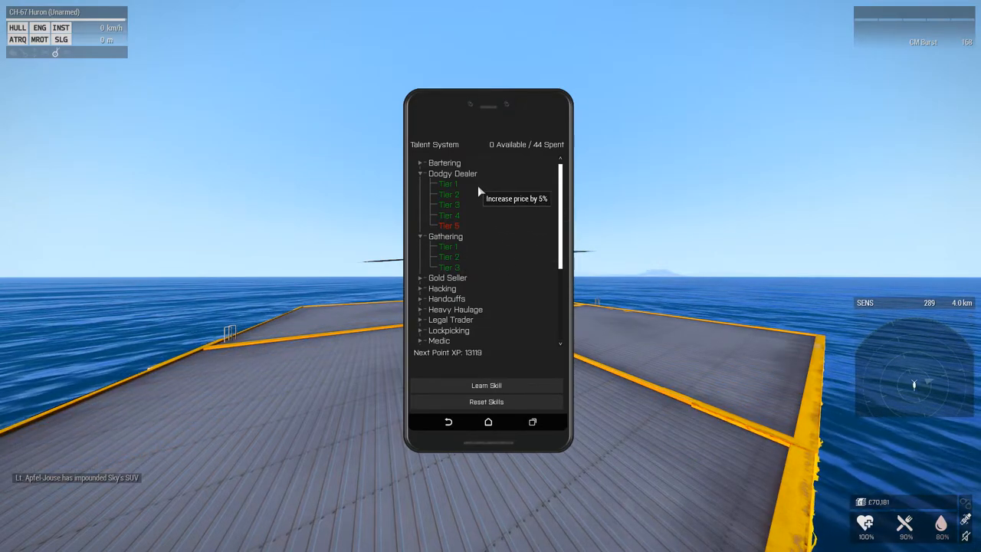
mouse_move(467, 233)
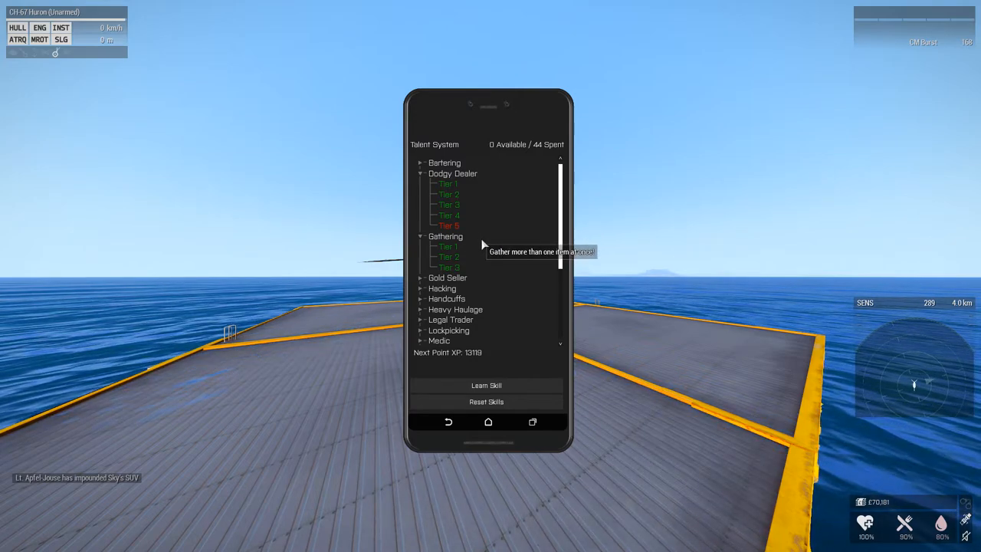
mouse_move(536, 206)
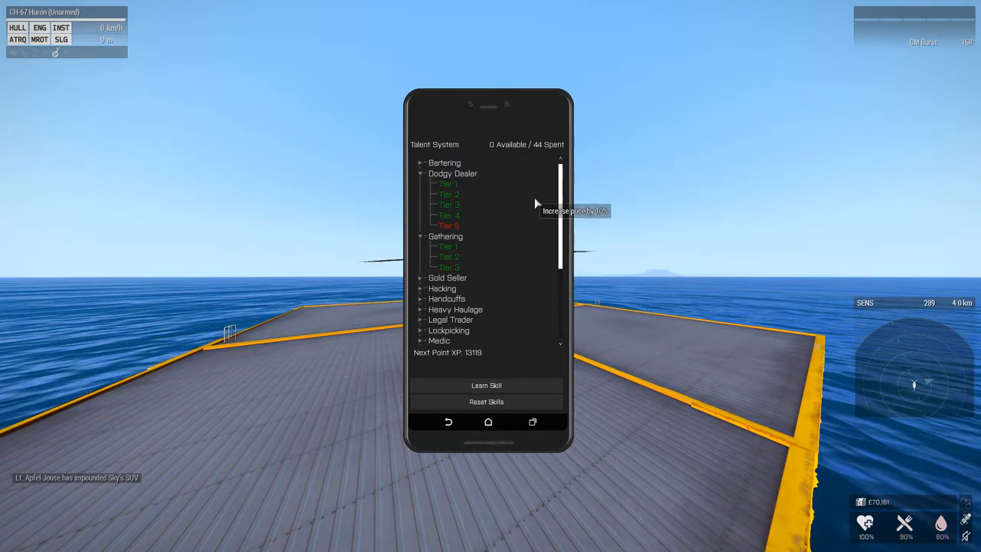
mouse_move(469, 272)
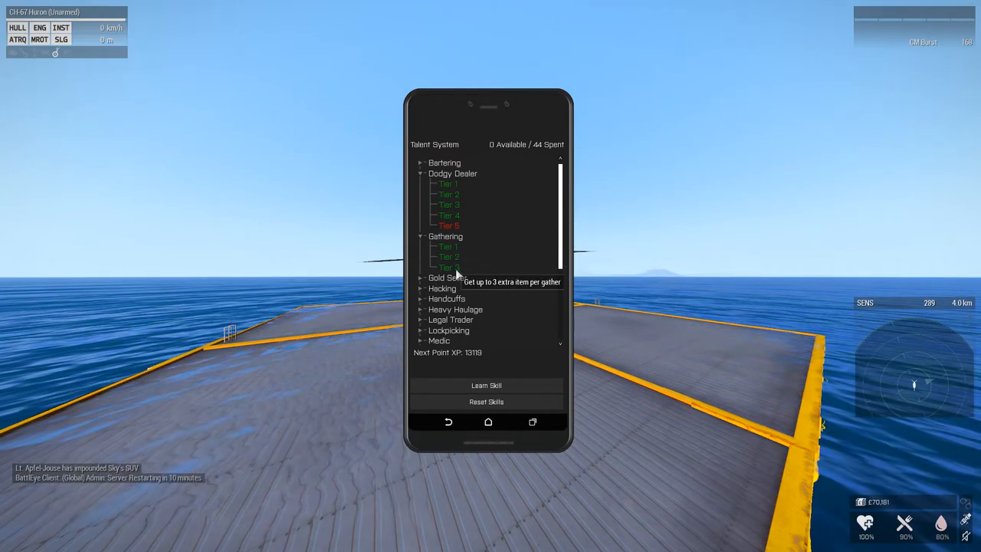
mouse_move(460, 193)
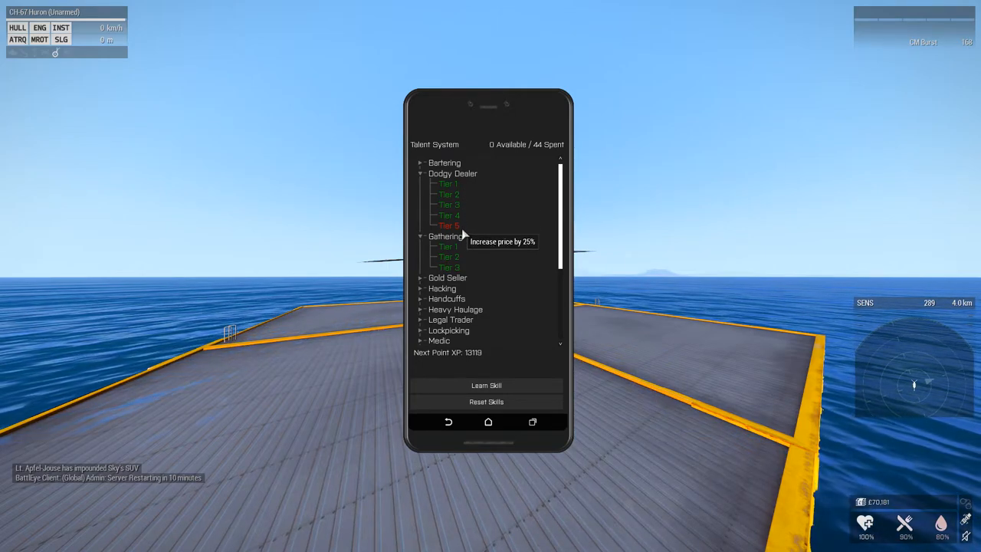
mouse_move(785, 187)
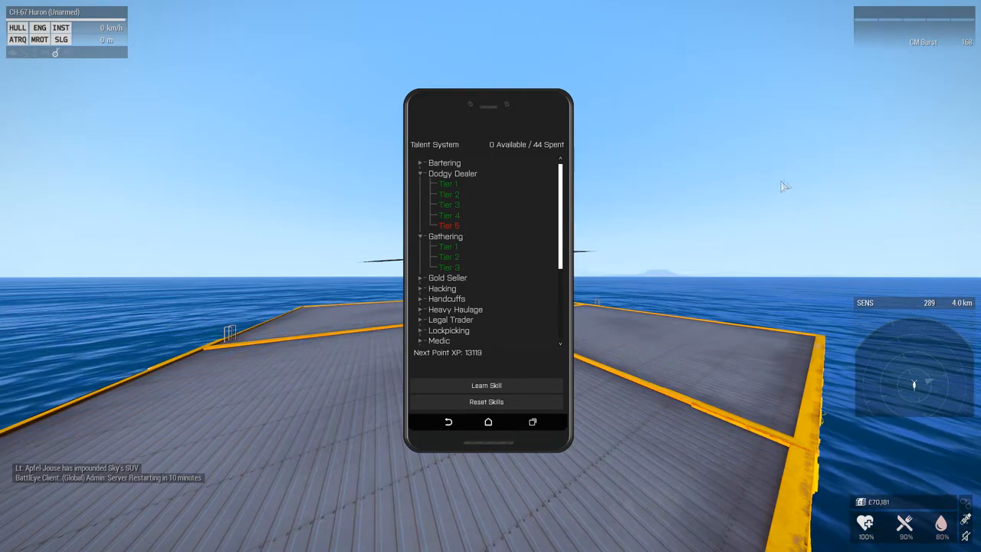
Put the talent phone away and sell all 22 Depleted Uranium to the virtual items trader.
click(444, 162)
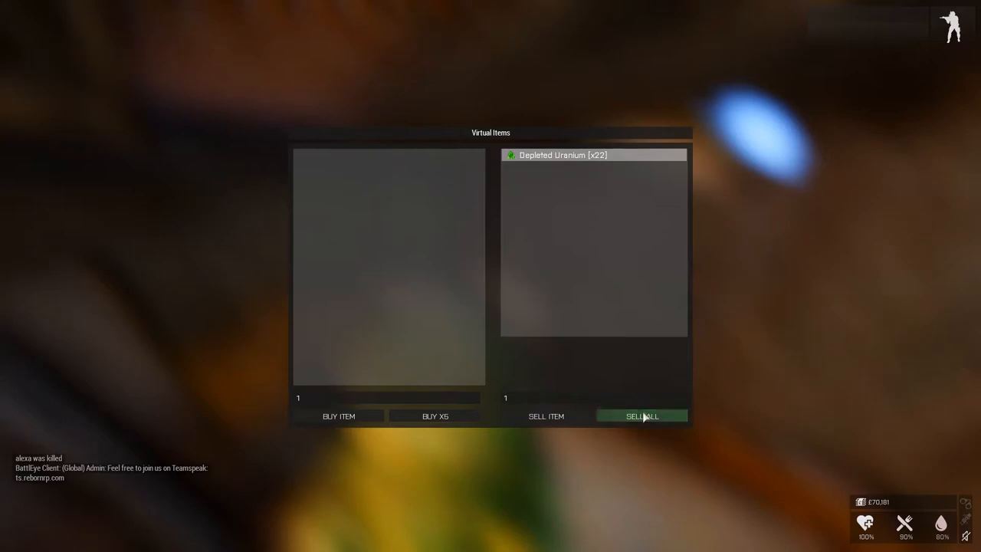
click(640, 415)
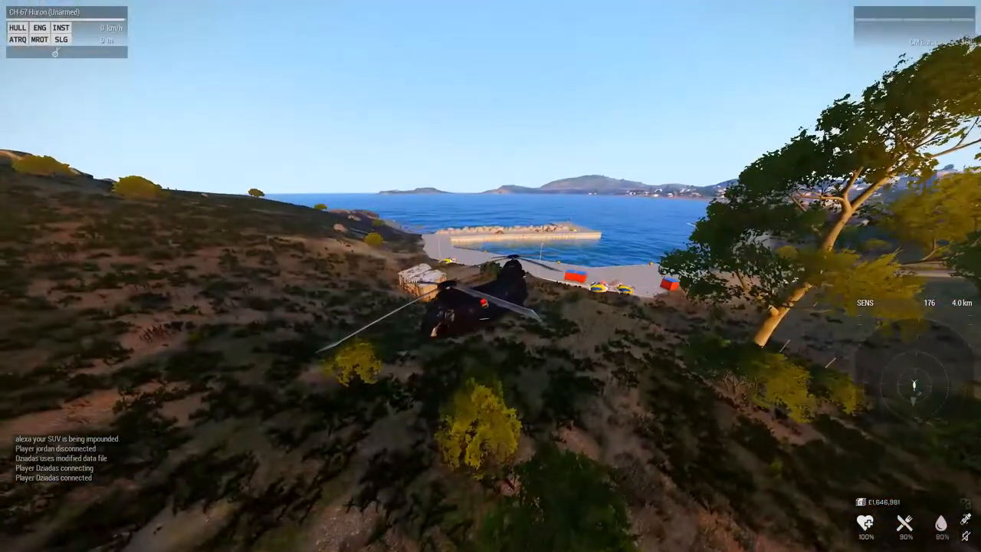
Check the Huron's position on the map while flying over the coastal hills.
key(M)
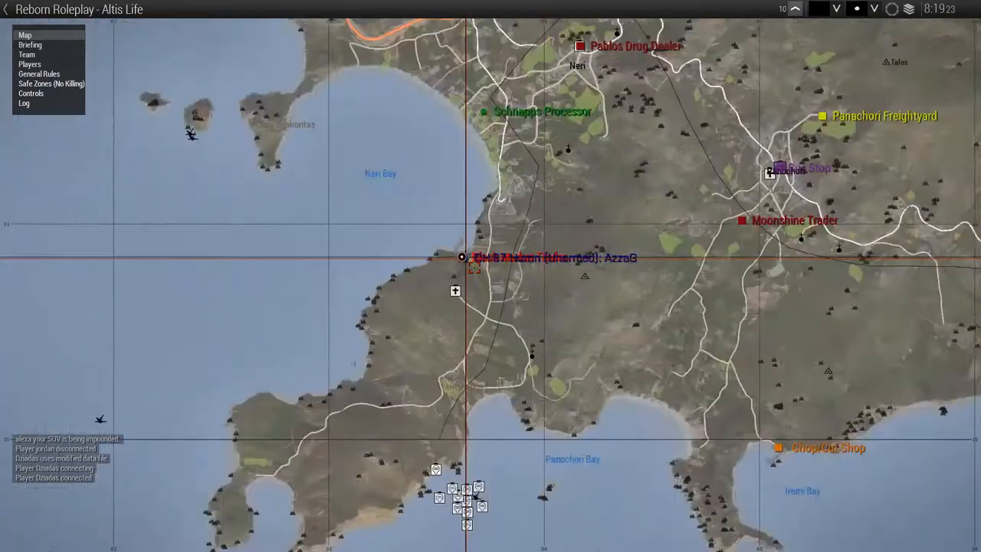